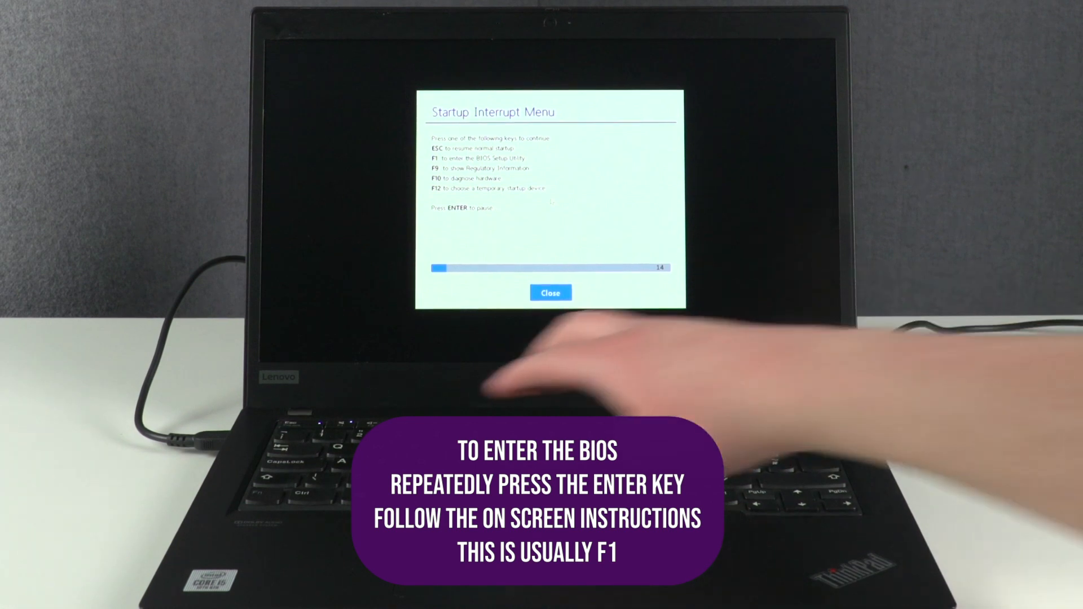
Step: Enter the ThinkPad BIOS Setup Utility with F1 from the Startup Interrupt Menu
key(f1)
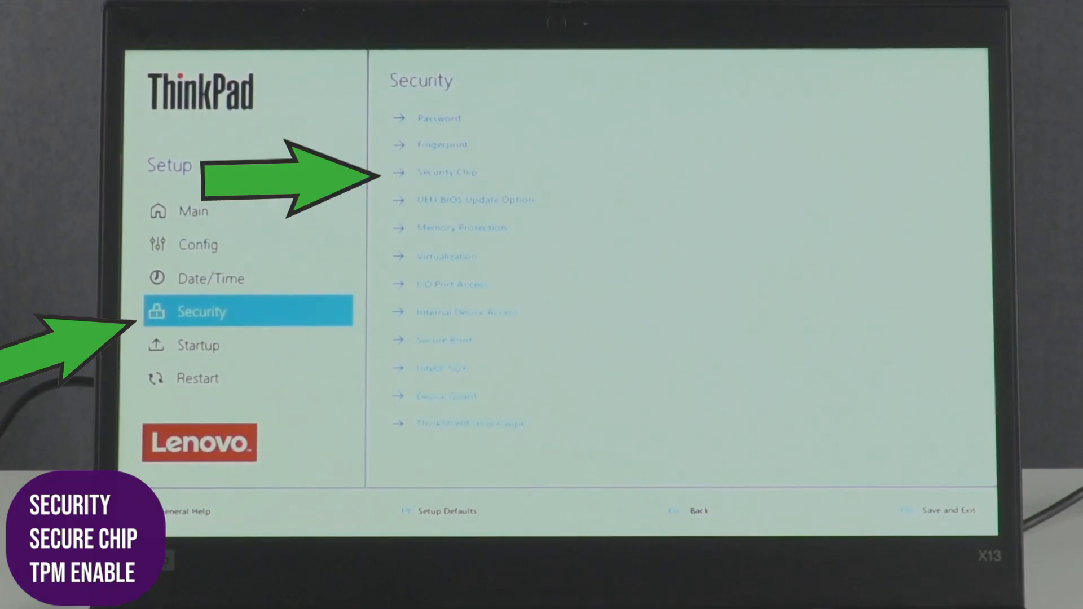
Step: Turn Secure Boot on under Security, then save the BIOS changes with F10 and restart
click(446, 172)
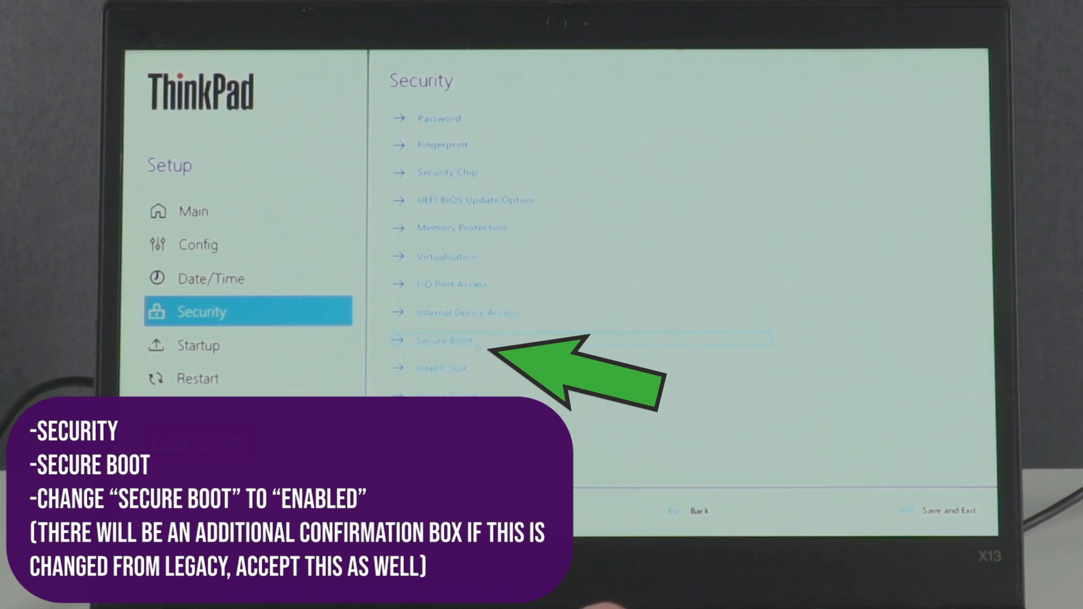
click(445, 339)
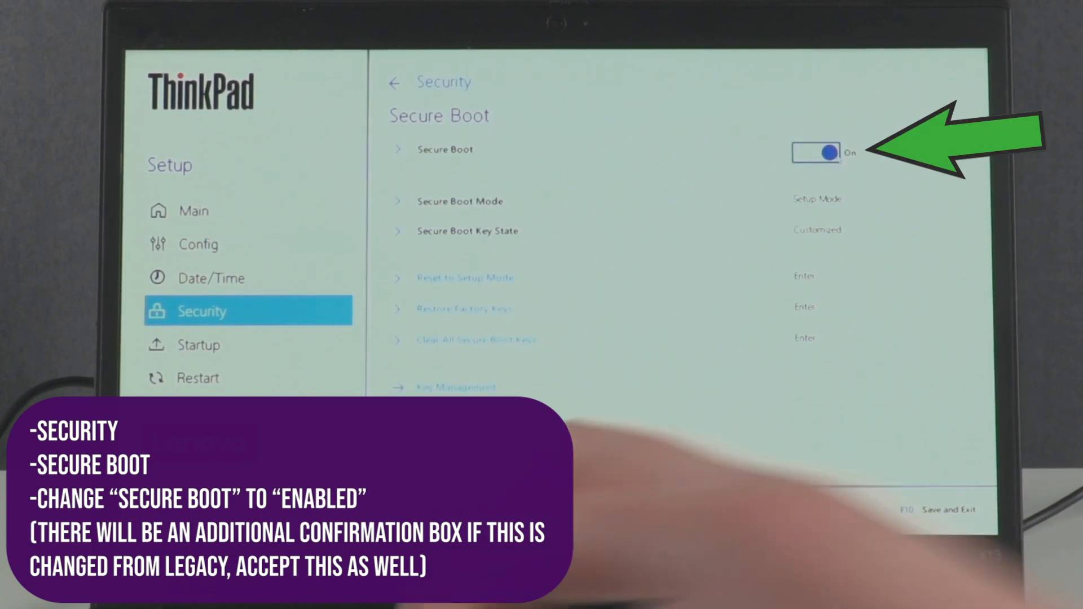
click(200, 345)
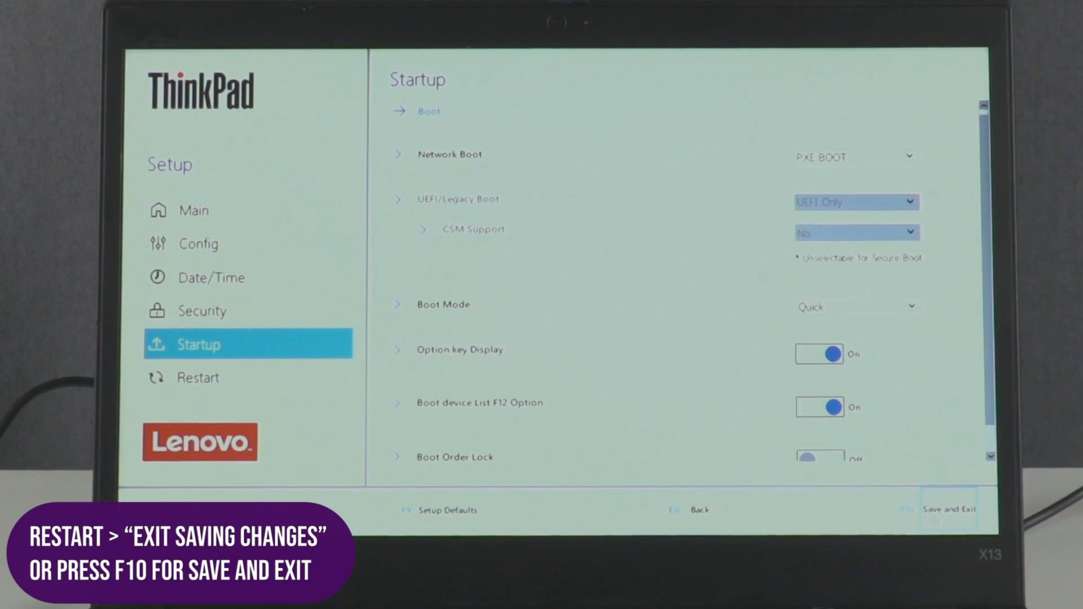
key(f10)
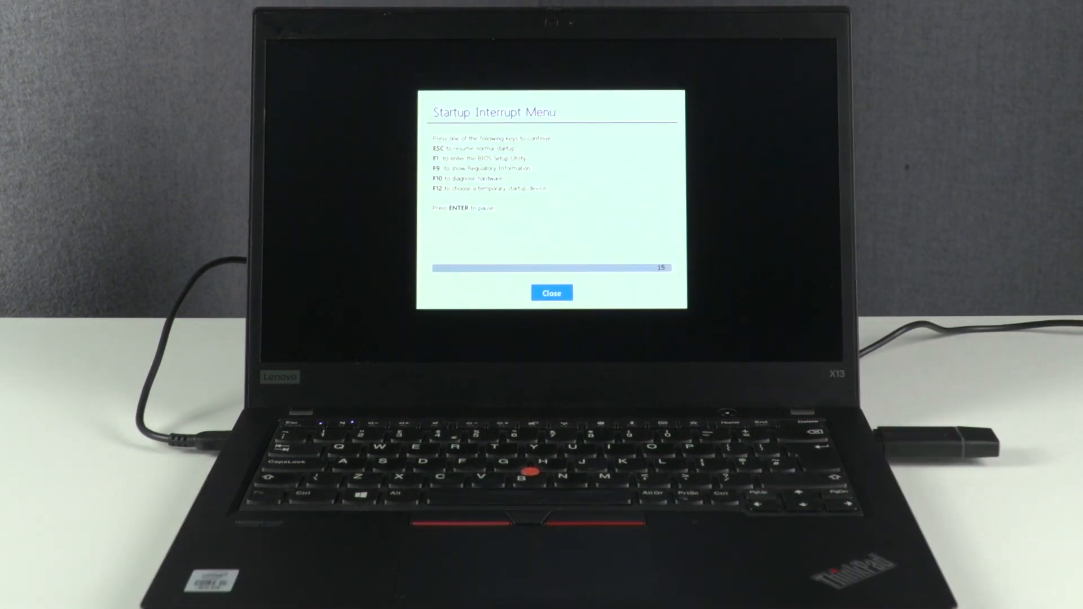
Step: Boot from the USB installer using the F12 boot menu
key(f12)
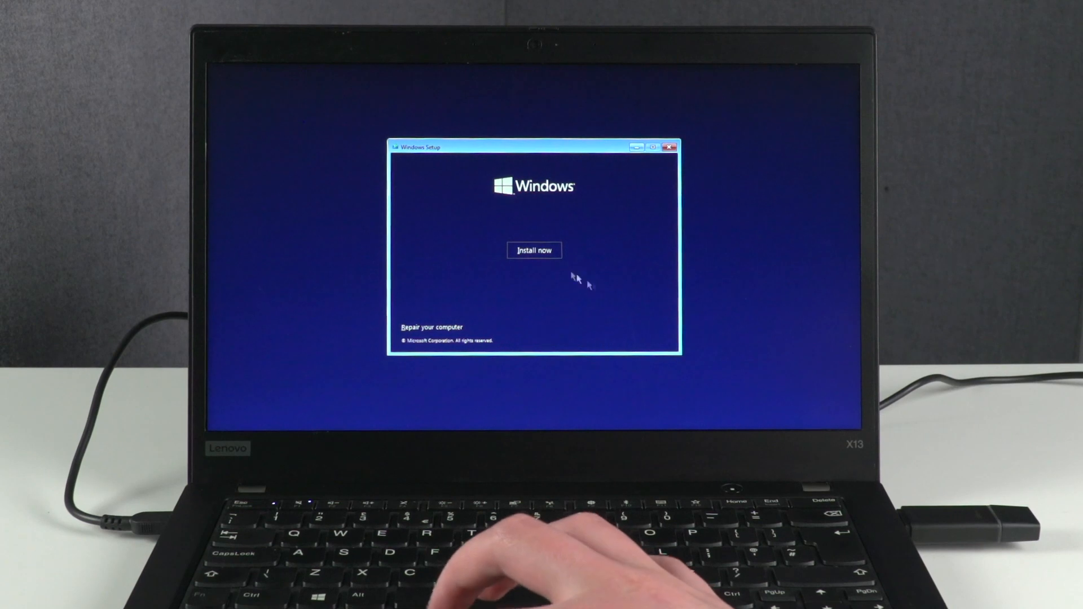
Step: Start a custom Windows install and delete the first two Drive 0 partitions
click(533, 250)
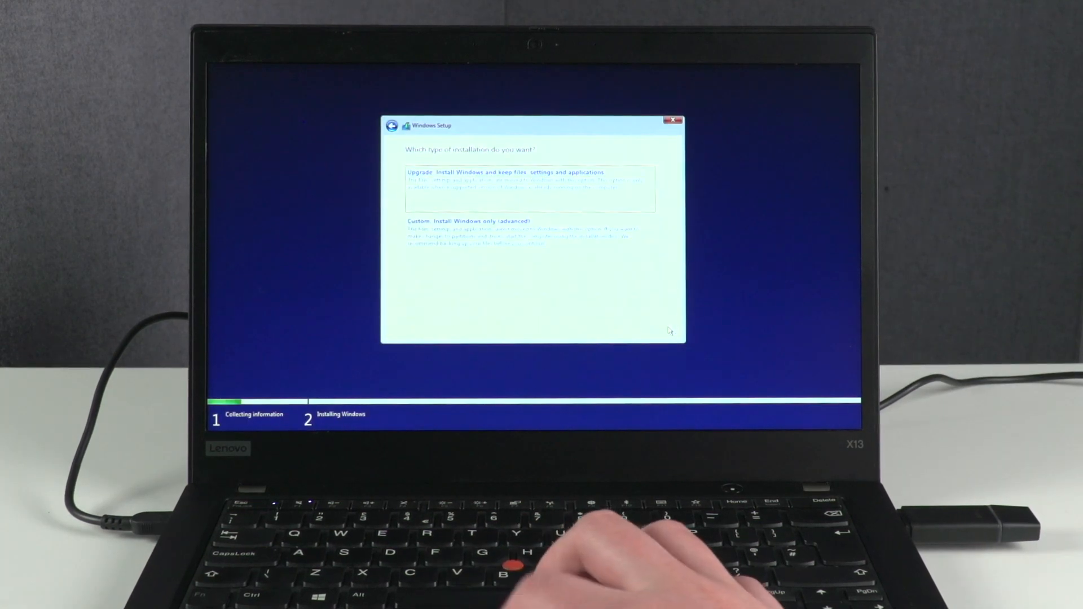
click(468, 221)
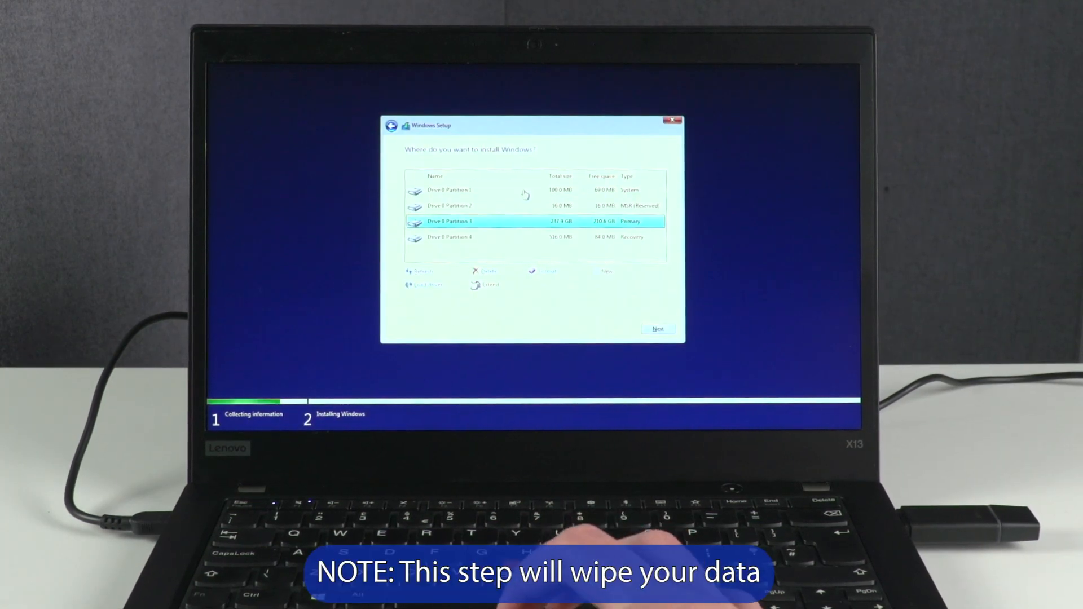
click(487, 270)
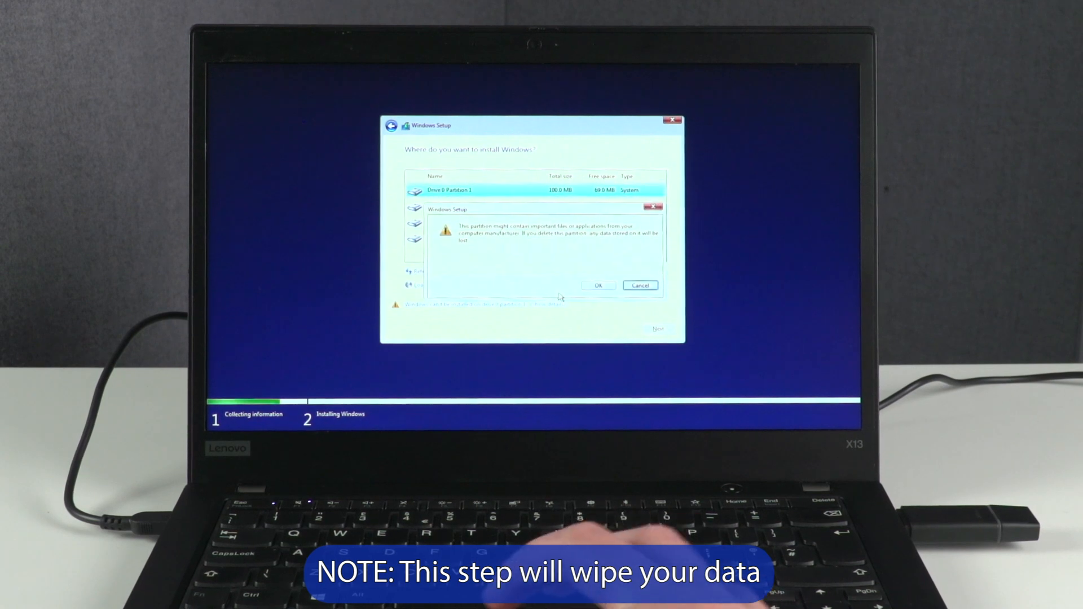
click(600, 285)
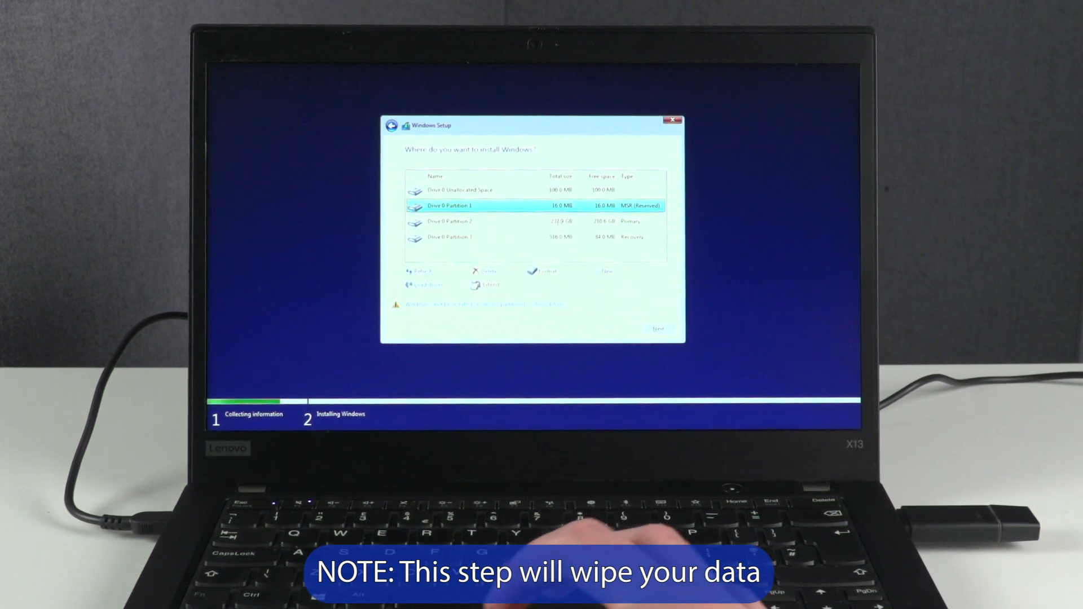
click(486, 270)
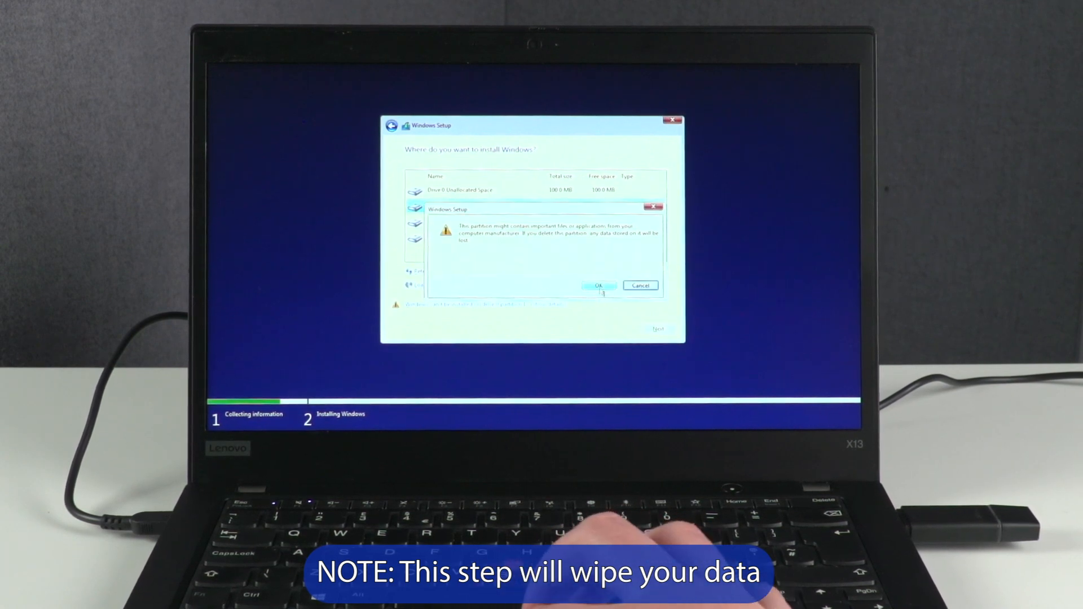
click(598, 286)
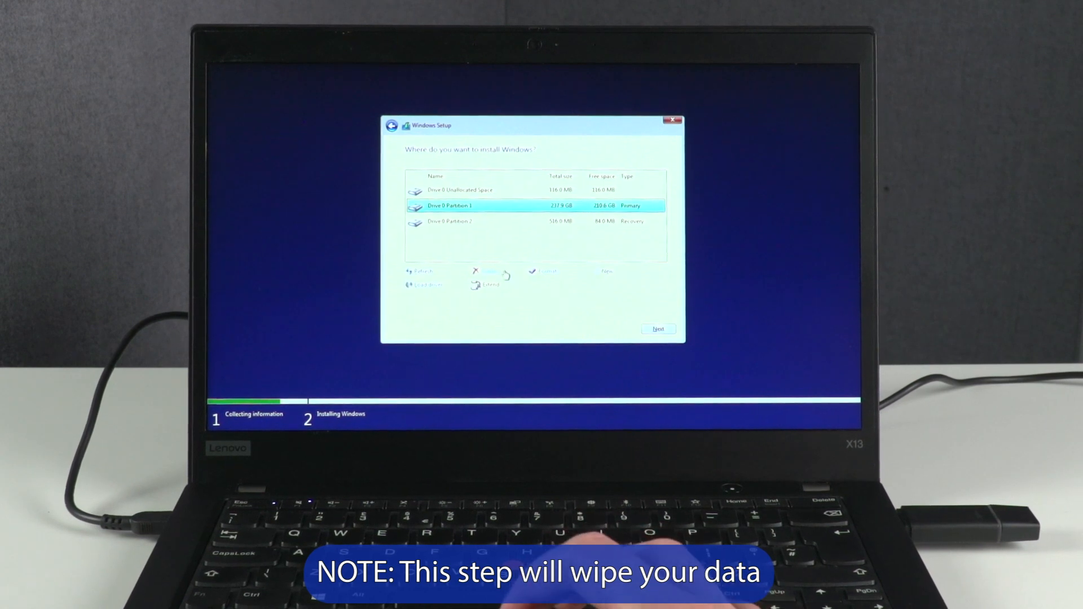
Step: Delete the remaining and Recovery partitions, then install onto the unallocated space
click(486, 271)
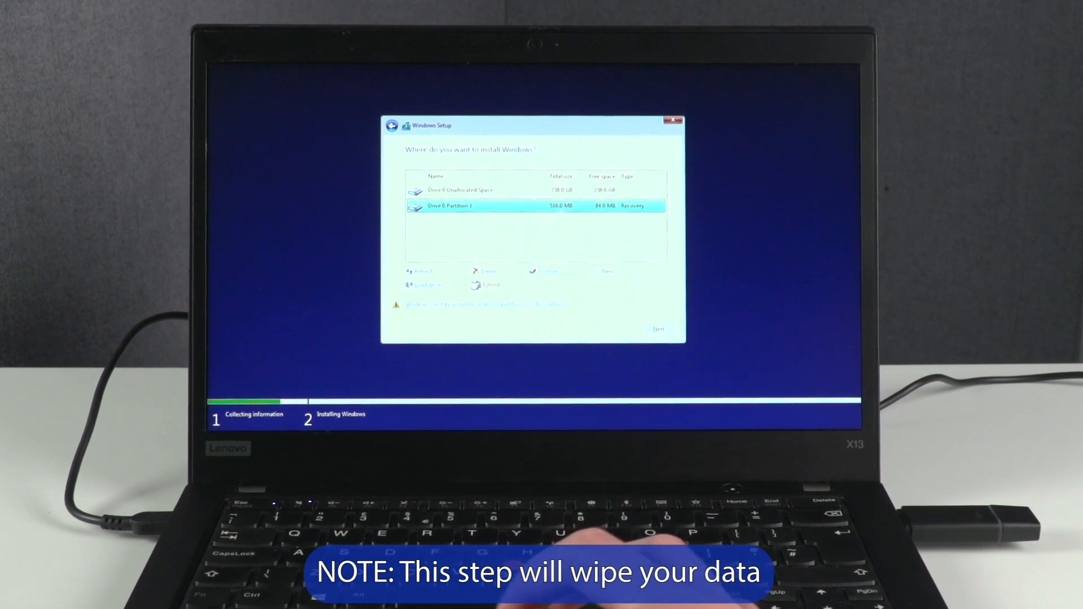
click(486, 270)
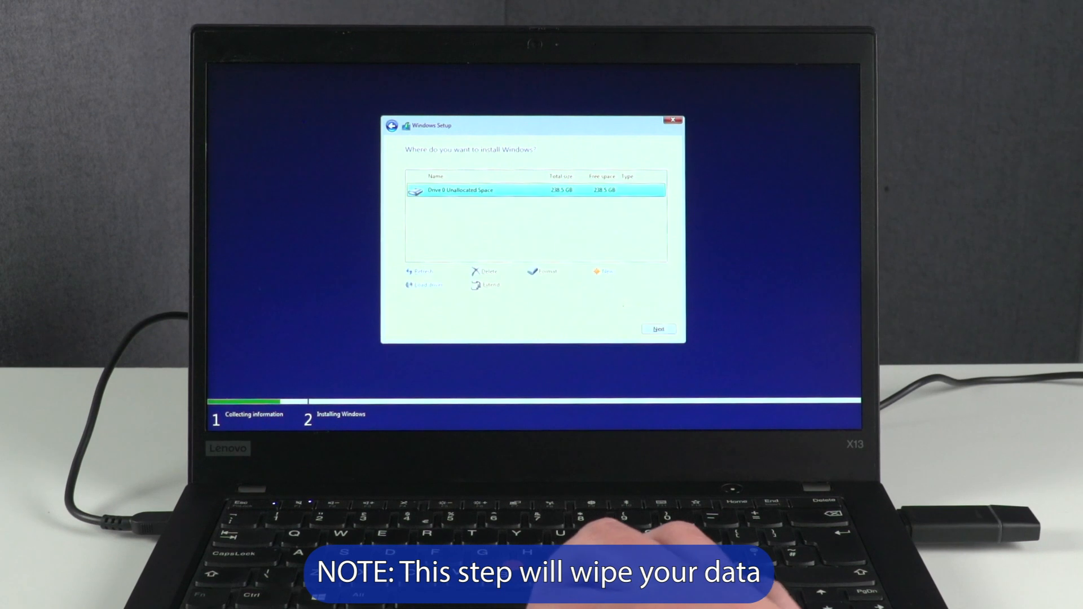
click(656, 329)
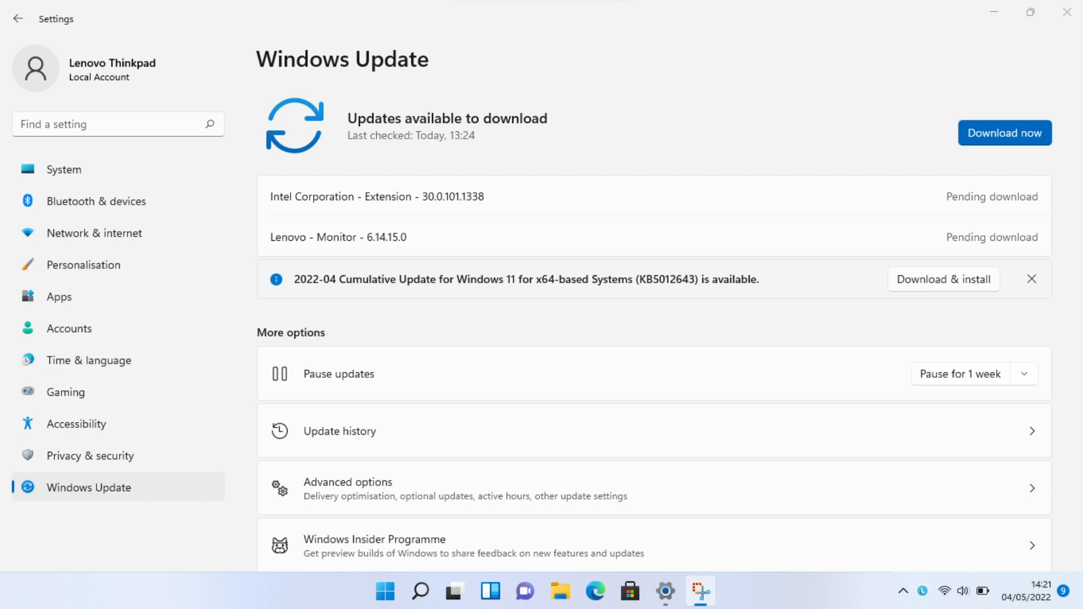
Step: Download the pending driver updates and the 2022-04 Cumulative Update for Windows 11
click(627, 591)
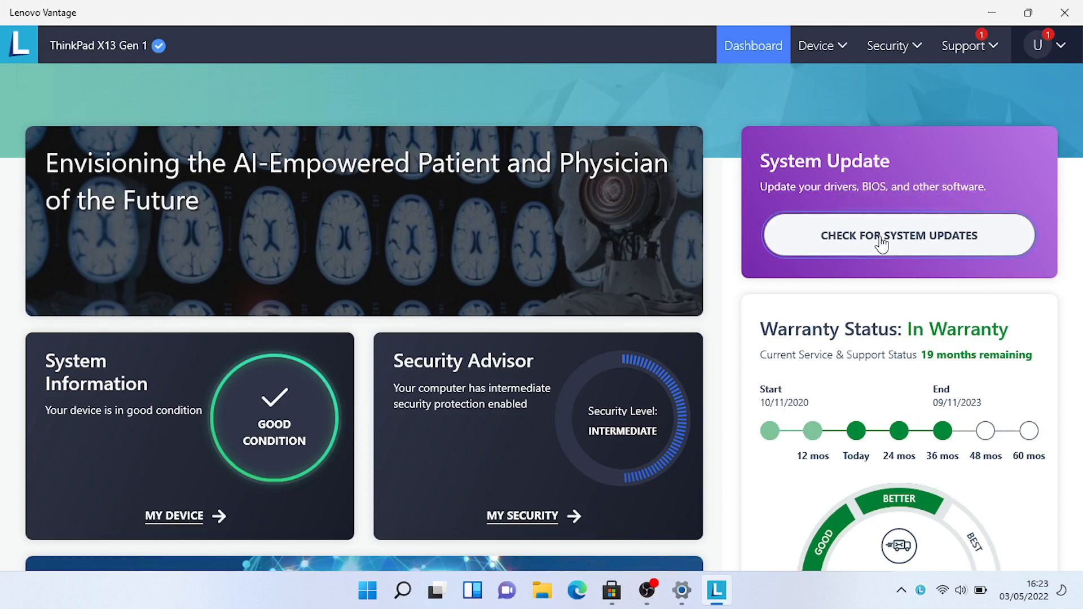
Step: Start a Lenovo Vantage system update check and bring up the Start quick-link menu
click(897, 235)
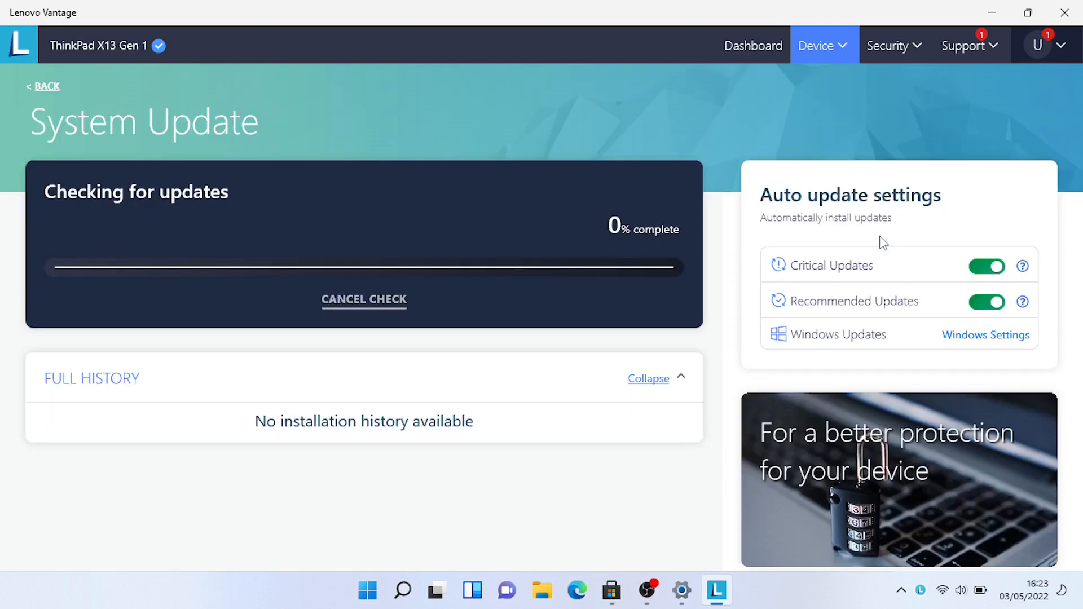
right_click(385, 591)
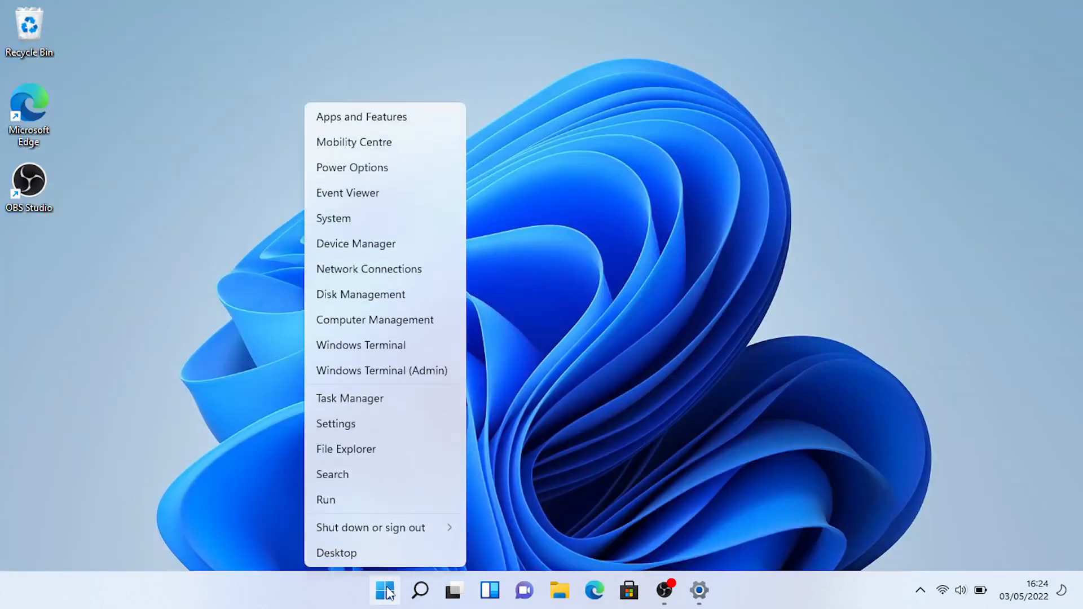
mouse_move(377, 243)
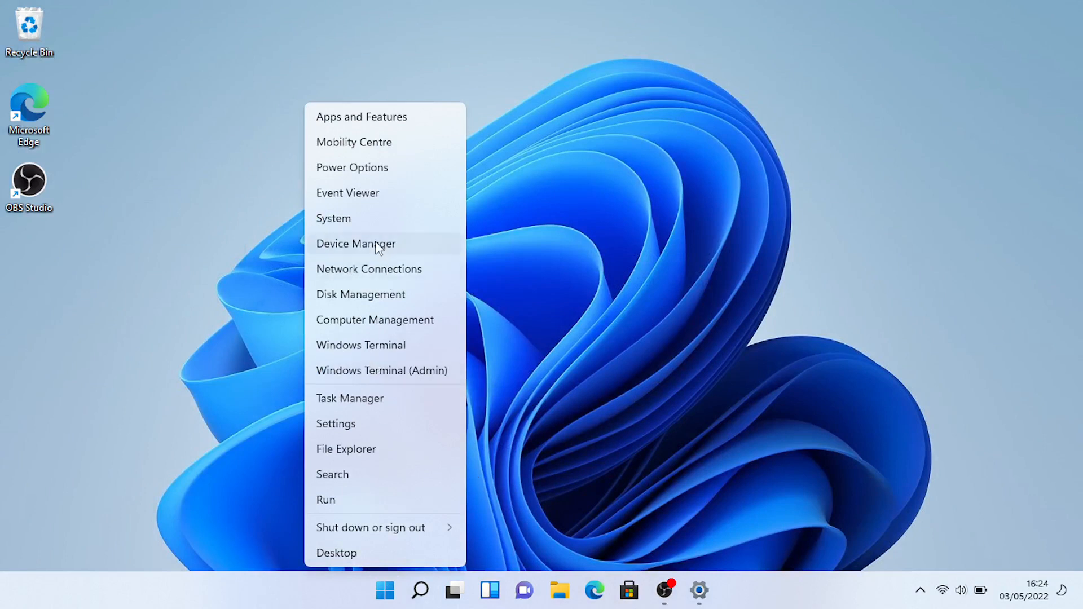
Step: Choose Device Manager from the quick-link menu to review hardware categories
click(355, 243)
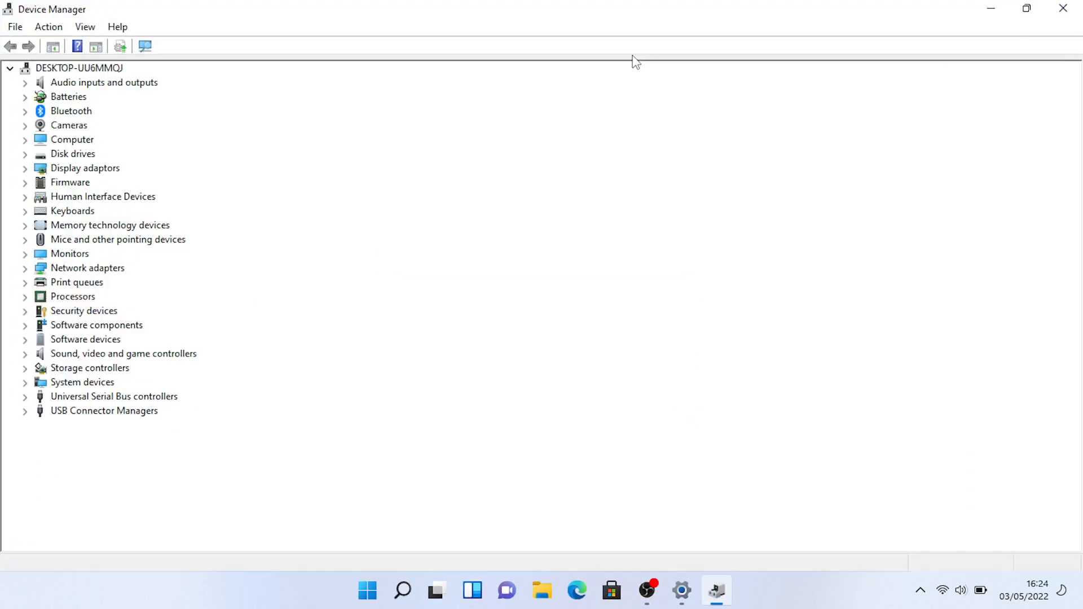
mouse_move(231, 304)
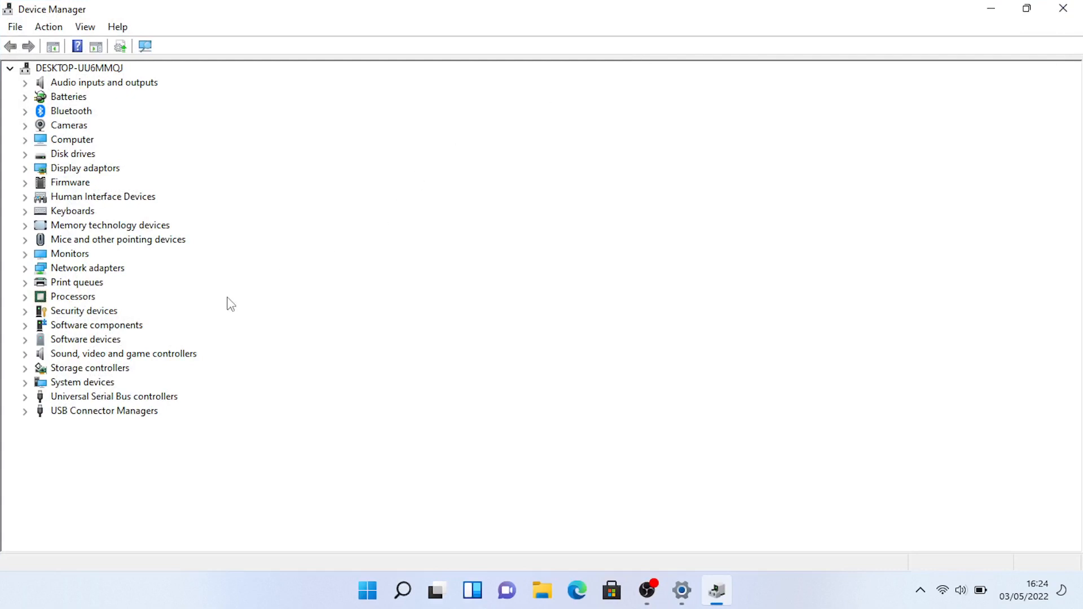